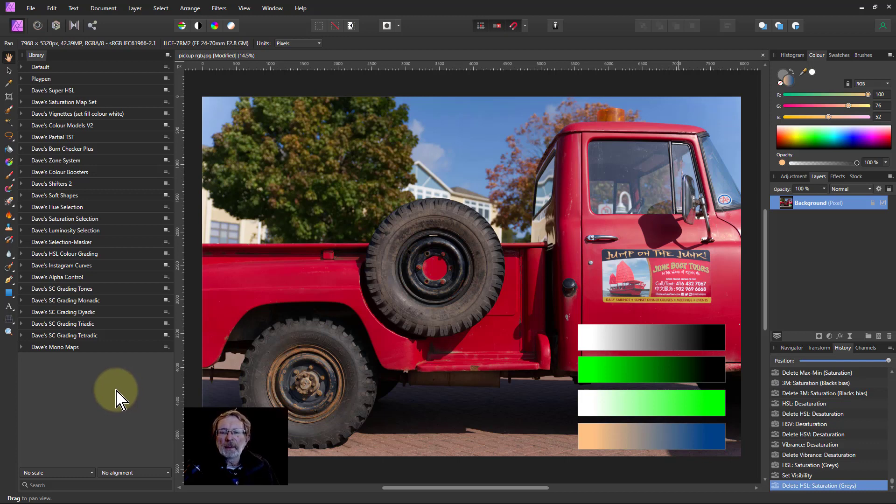
{"action": "mouse_move", "coordinate": [116, 397]}
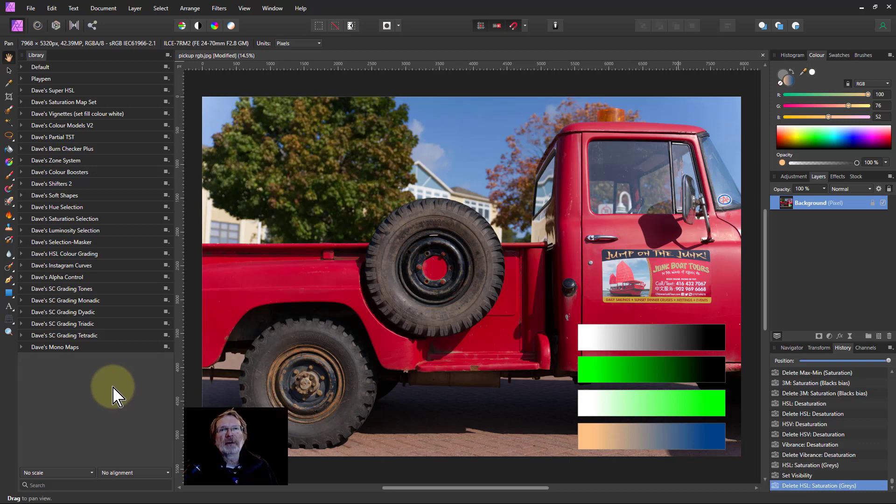
{"action": "mouse_move", "coordinate": [127, 401]}
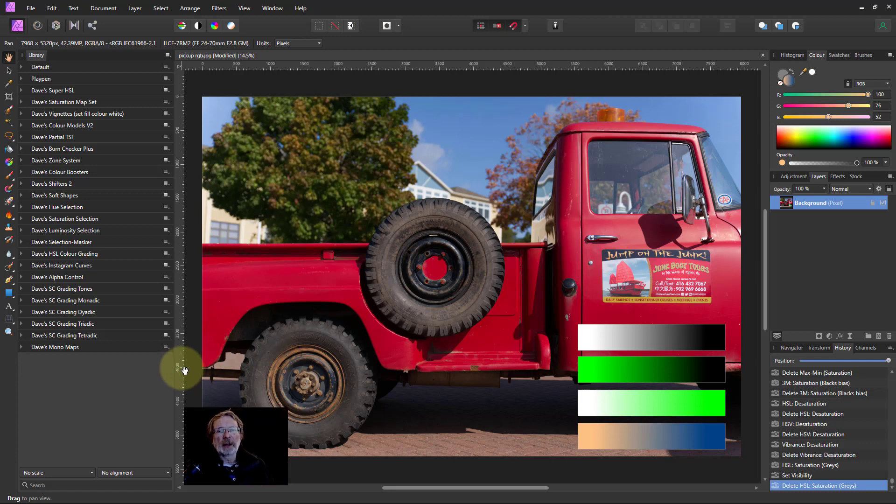
{"action": "mouse_move", "coordinate": [213, 369]}
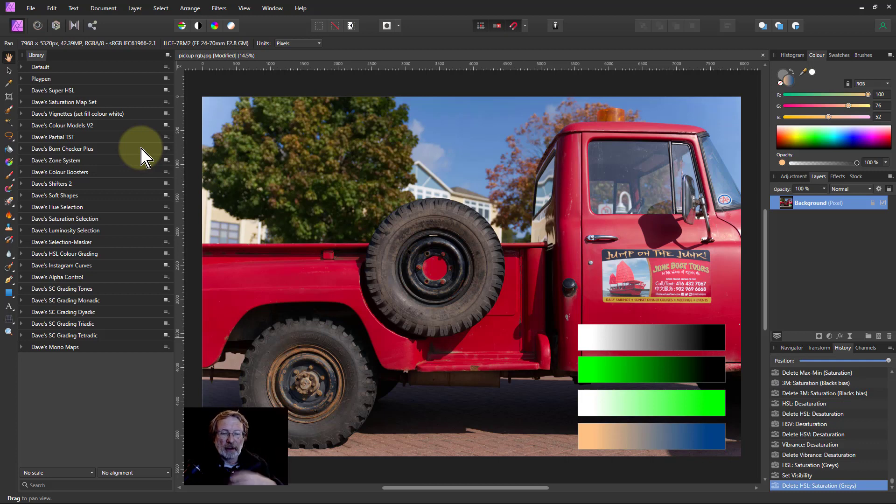
{"action": "mouse_move", "coordinate": [325, 230]}
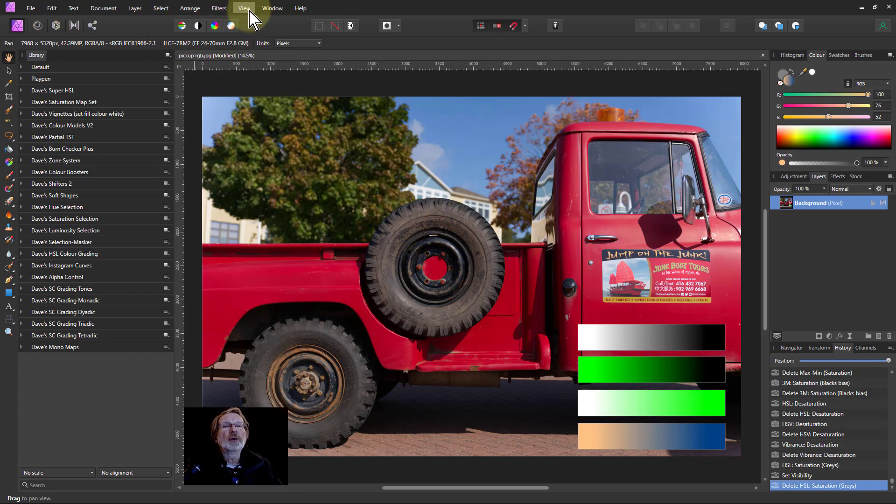
Step: Check the view and library options, then expand Dave's Mono Maps to list its macros
{"action": "left_click", "coordinate": [245, 8]}
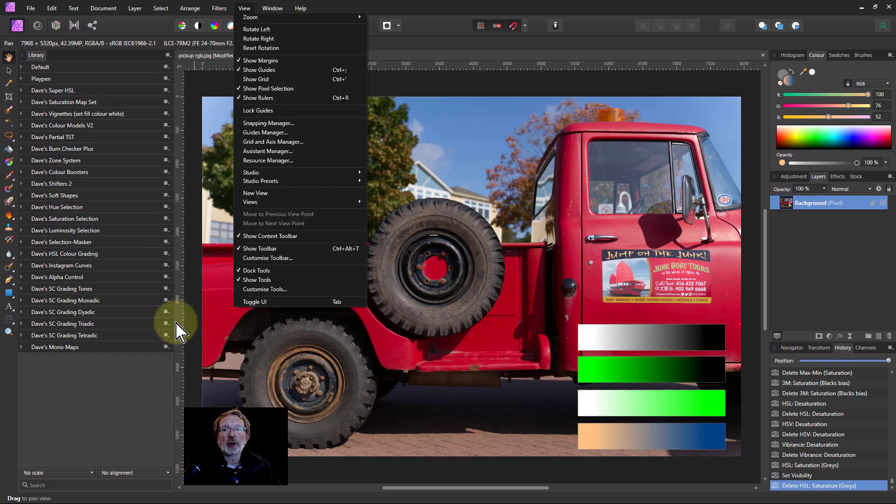
{"action": "mouse_move", "coordinate": [43, 51]}
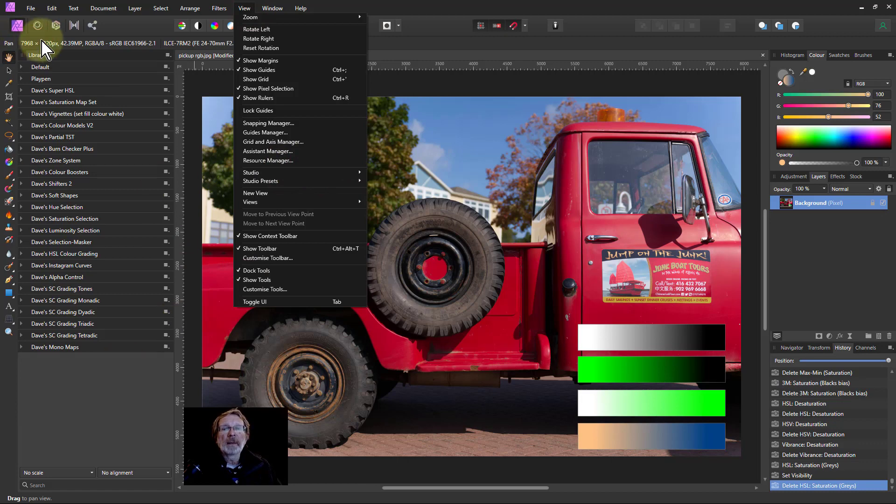
{"action": "left_click", "coordinate": [245, 8]}
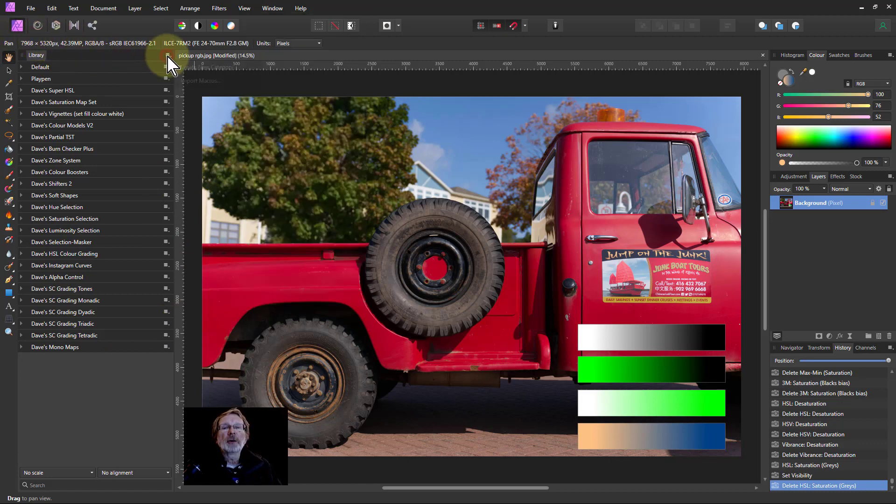
{"action": "left_click", "coordinate": [167, 56]}
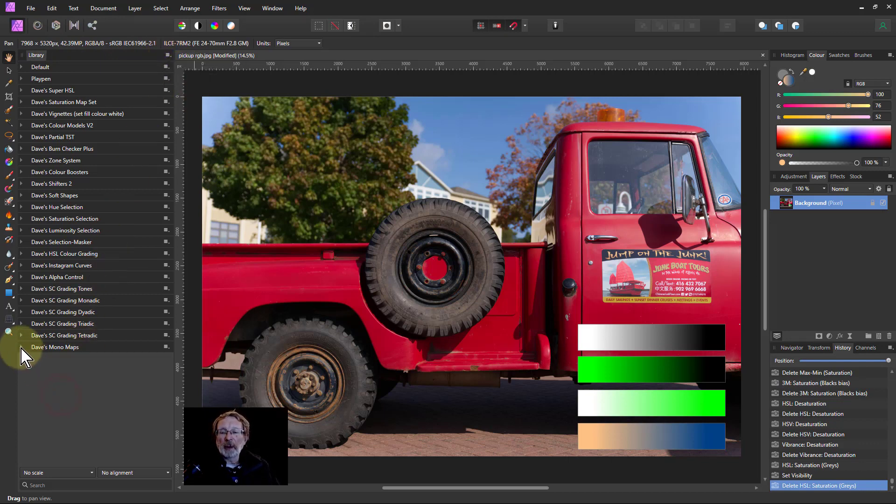
{"action": "left_click", "coordinate": [55, 347]}
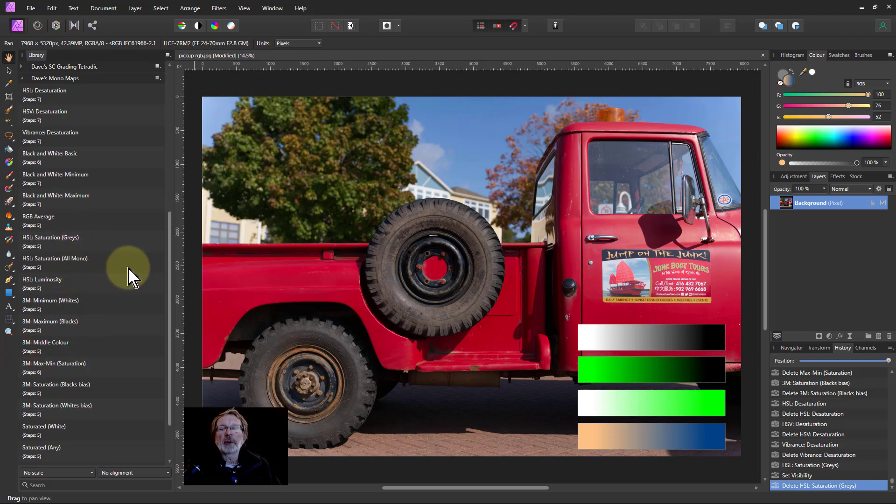
{"action": "mouse_move", "coordinate": [161, 234]}
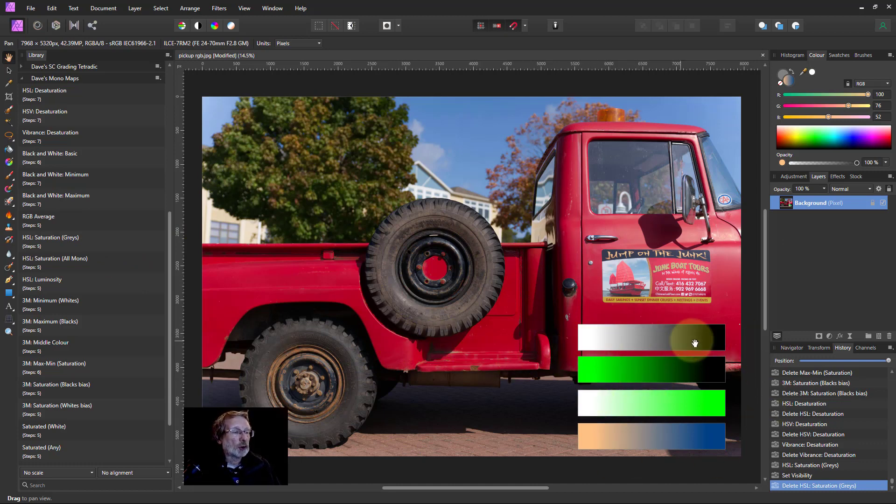
{"action": "mouse_move", "coordinate": [647, 408]}
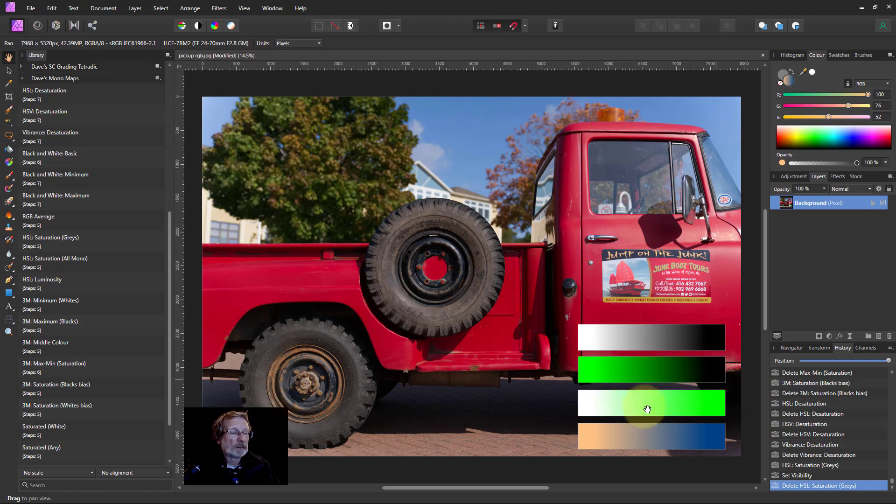
{"action": "mouse_move", "coordinate": [722, 371]}
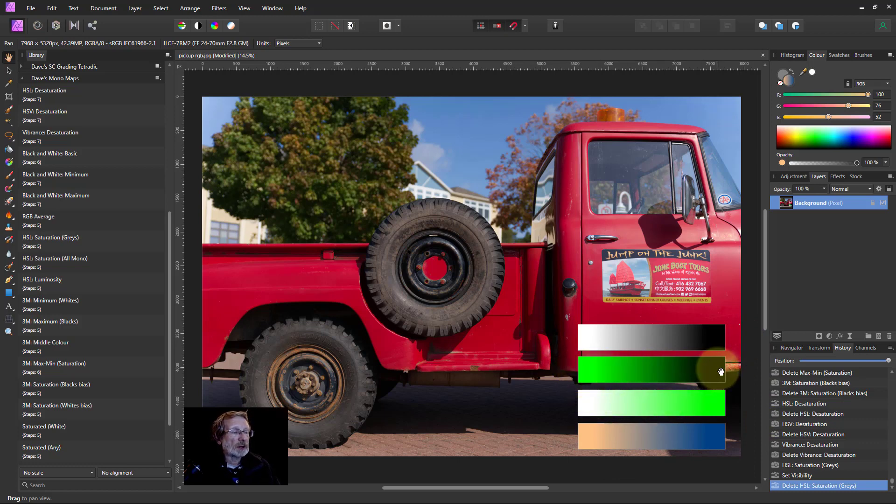
{"action": "mouse_move", "coordinate": [621, 408]}
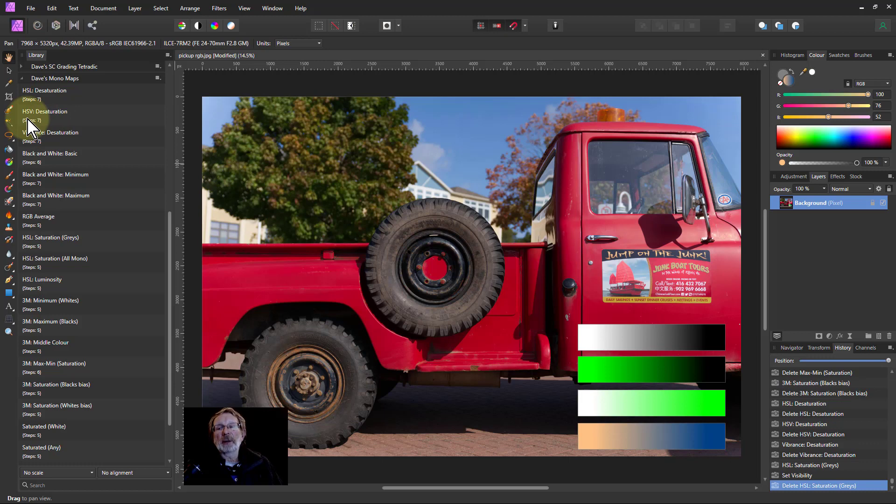
{"action": "mouse_move", "coordinate": [90, 102]}
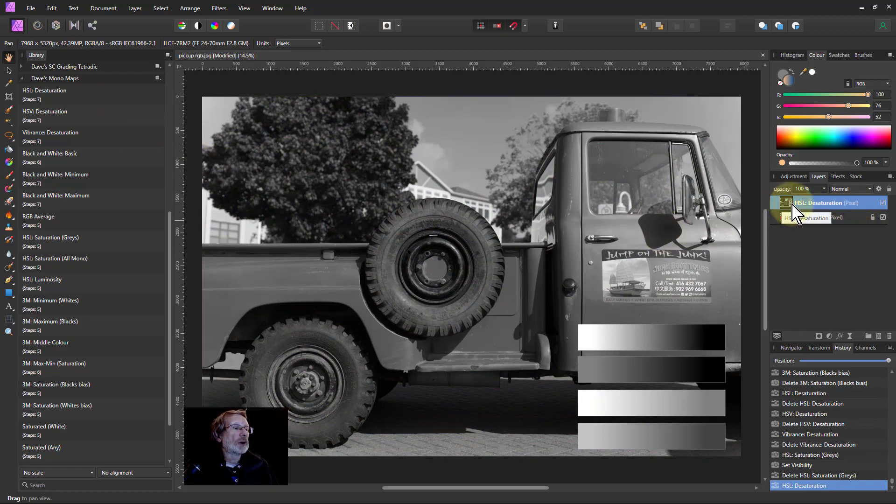
Step: Toggle the HSL and HSV Desaturation layers on and off to compare against the colour truck
{"action": "left_click", "coordinate": [883, 203]}
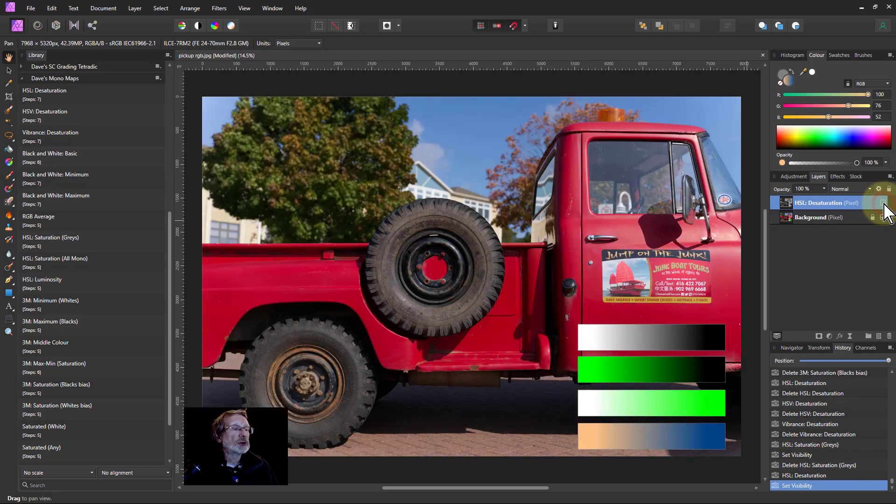
{"action": "left_click", "coordinate": [883, 203]}
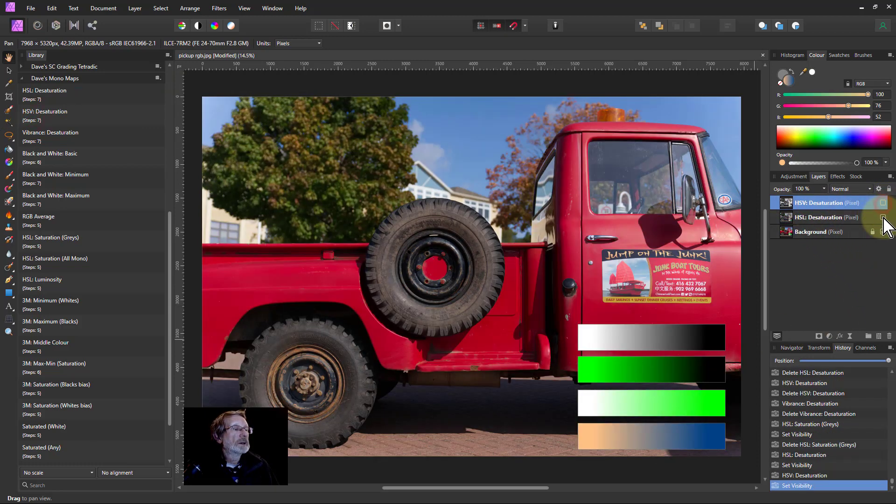
{"action": "left_click", "coordinate": [883, 217]}
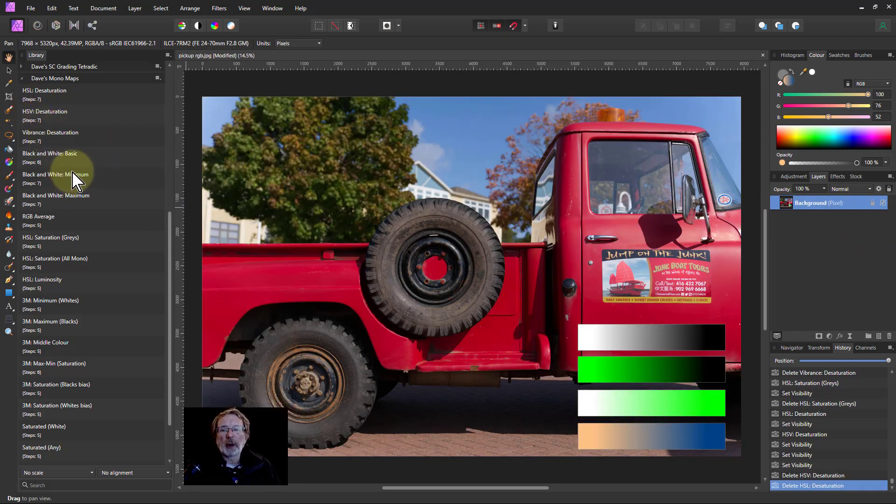
{"action": "mouse_move", "coordinate": [102, 189]}
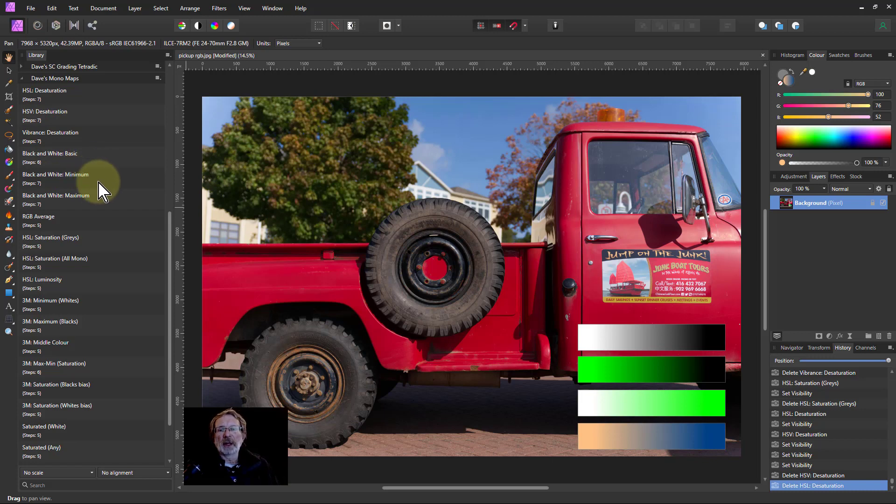
{"action": "mouse_move", "coordinate": [55, 201]}
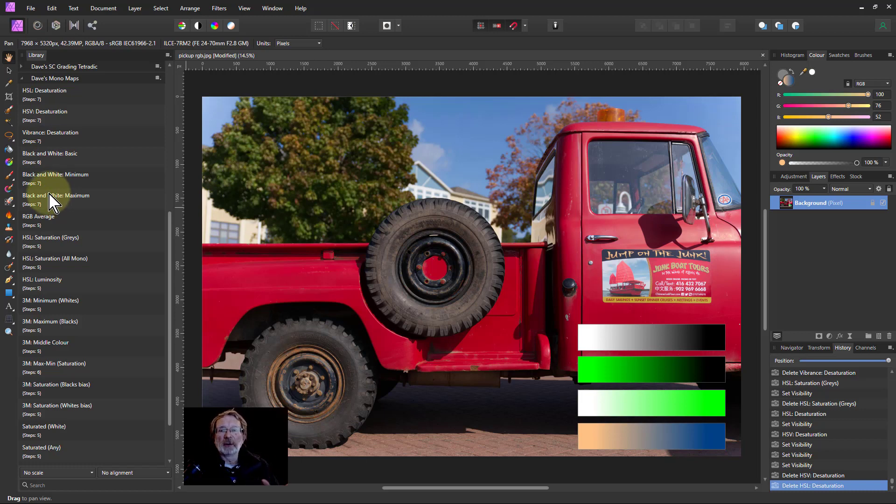
{"action": "mouse_move", "coordinate": [73, 195]}
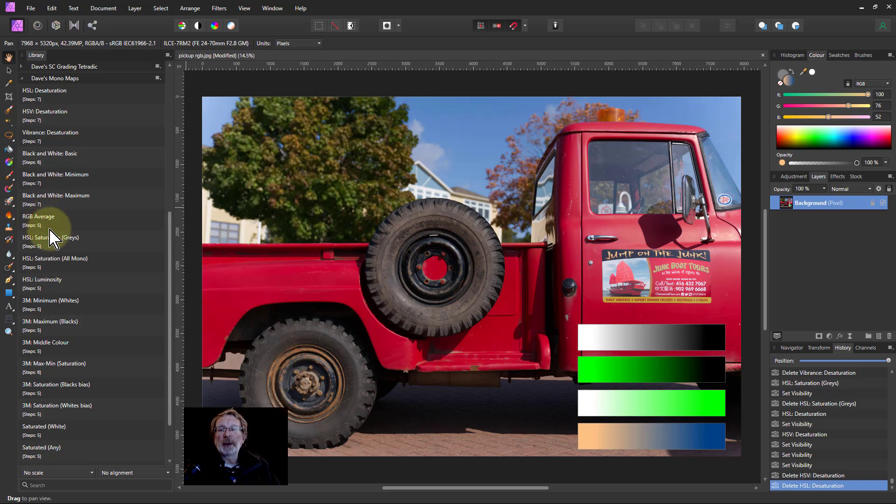
{"action": "mouse_move", "coordinate": [70, 249]}
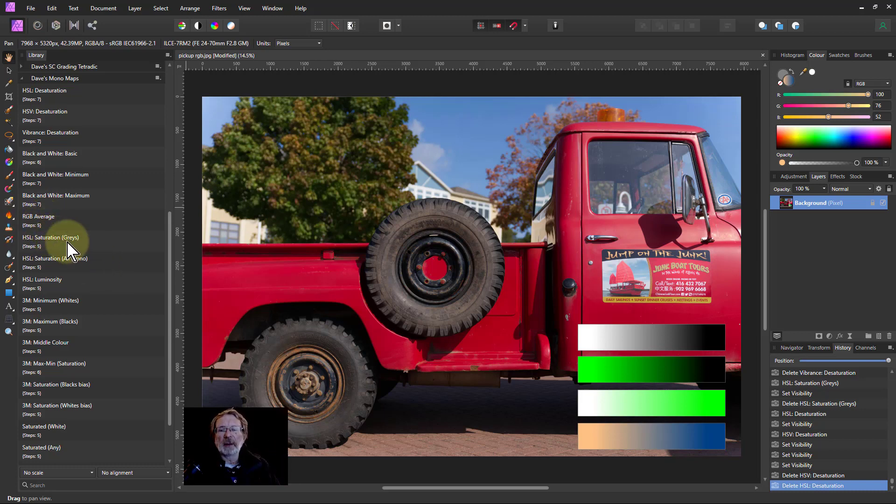
{"action": "mouse_move", "coordinate": [70, 428]}
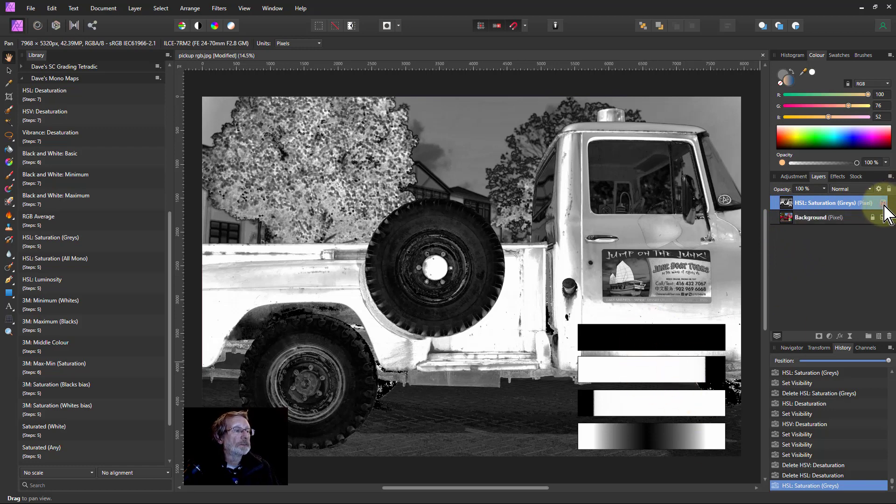
Step: Hide the HSL: Saturation (Greys) map layer so the colour truck photo shows
{"action": "left_click", "coordinate": [882, 203]}
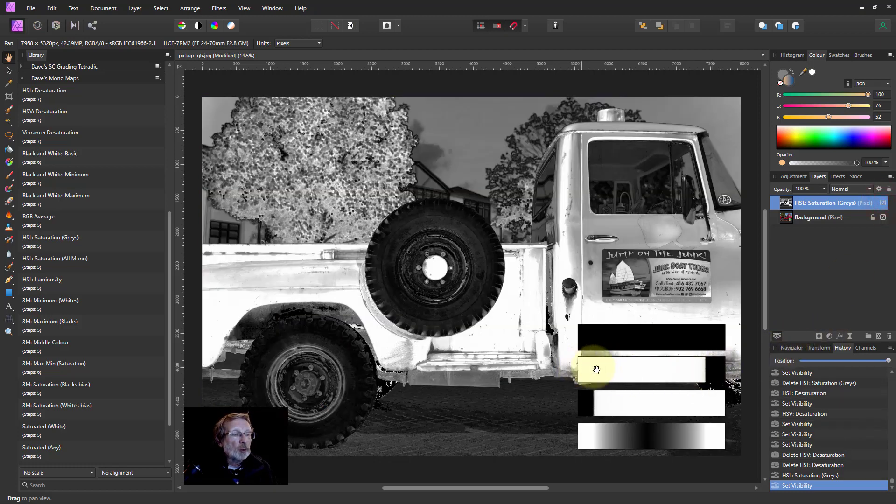
{"action": "mouse_move", "coordinate": [742, 410]}
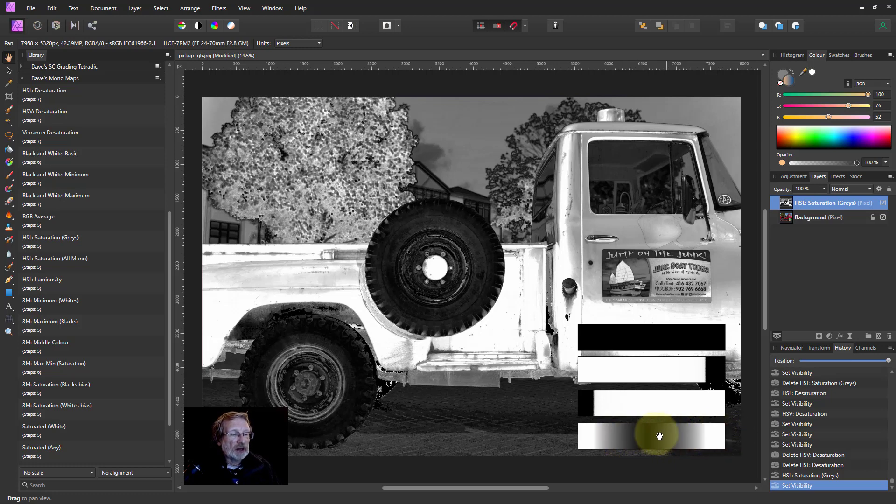
{"action": "mouse_move", "coordinate": [593, 369]}
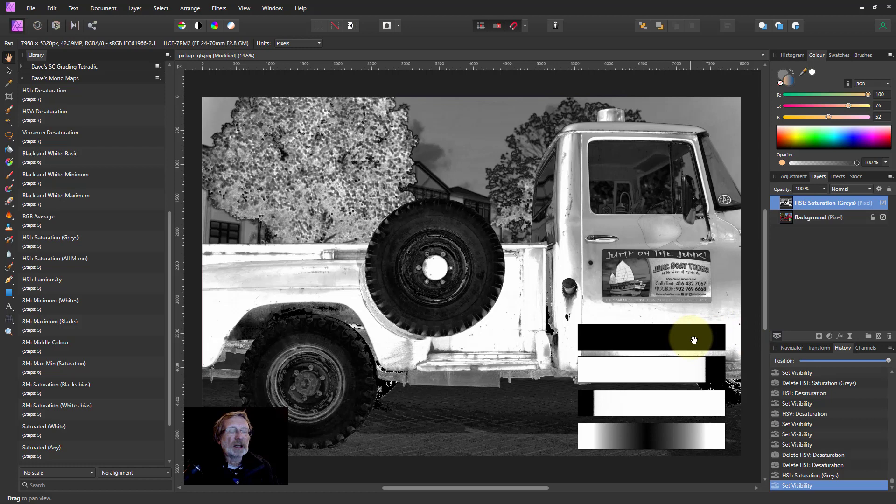
{"action": "mouse_move", "coordinate": [703, 334]}
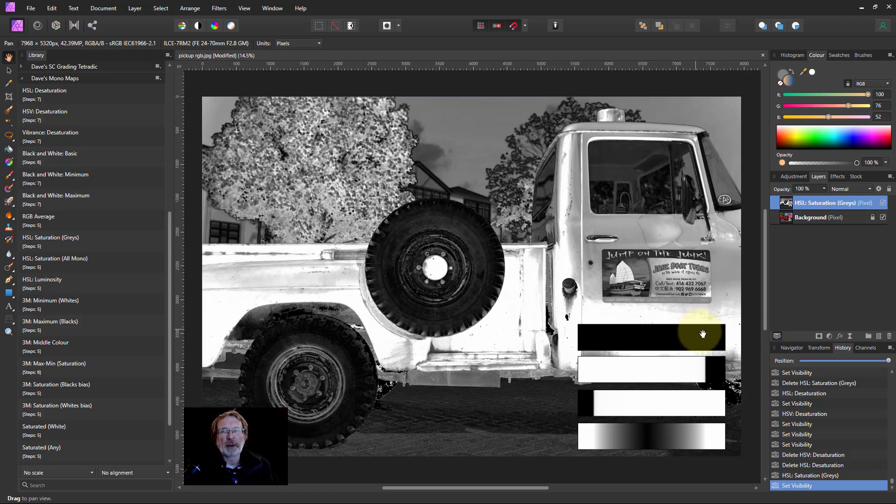
{"action": "mouse_move", "coordinate": [683, 334]}
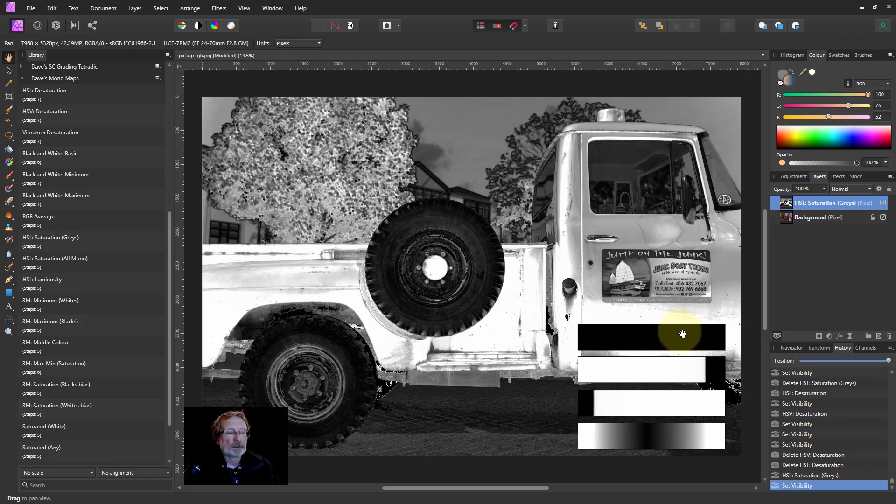
{"action": "mouse_move", "coordinate": [713, 383]}
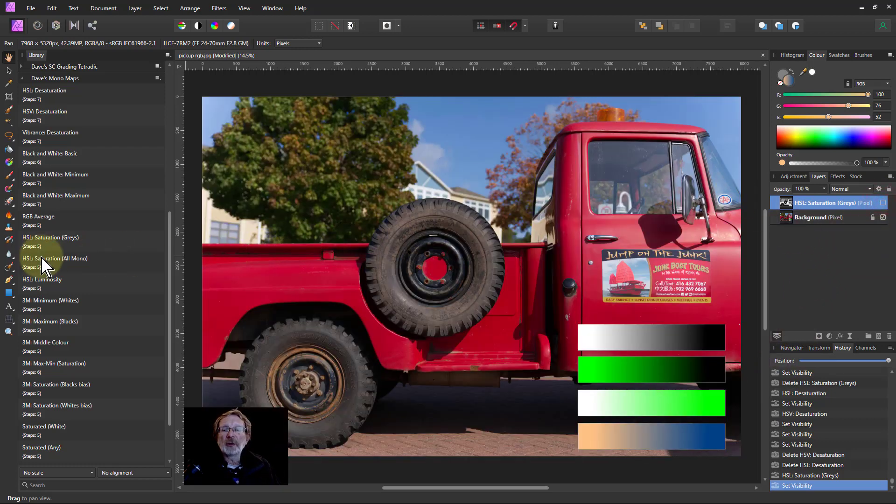
Step: Apply the HSL: Saturation (All Mono) map to the truck photo
{"action": "left_click", "coordinate": [44, 258]}
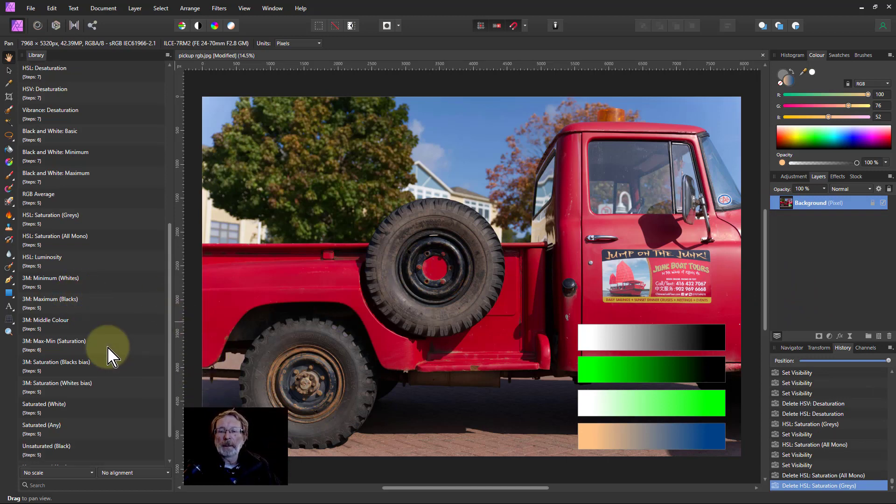
{"action": "scroll", "scroll_direction": "down", "scroll_amount": 3}
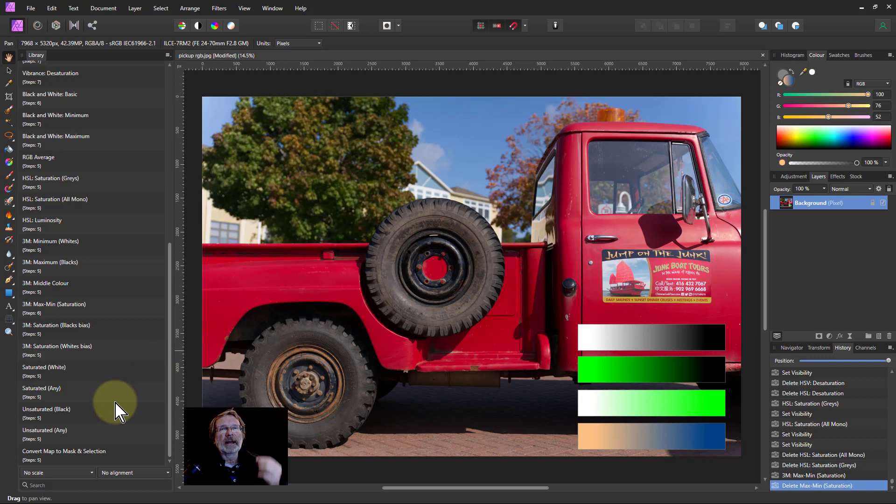
{"action": "mouse_move", "coordinate": [114, 426]}
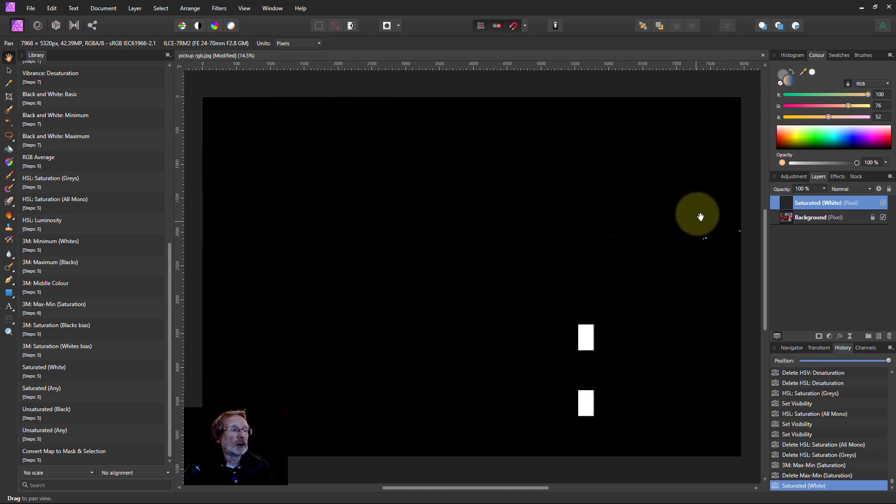
{"action": "mouse_move", "coordinate": [708, 219]}
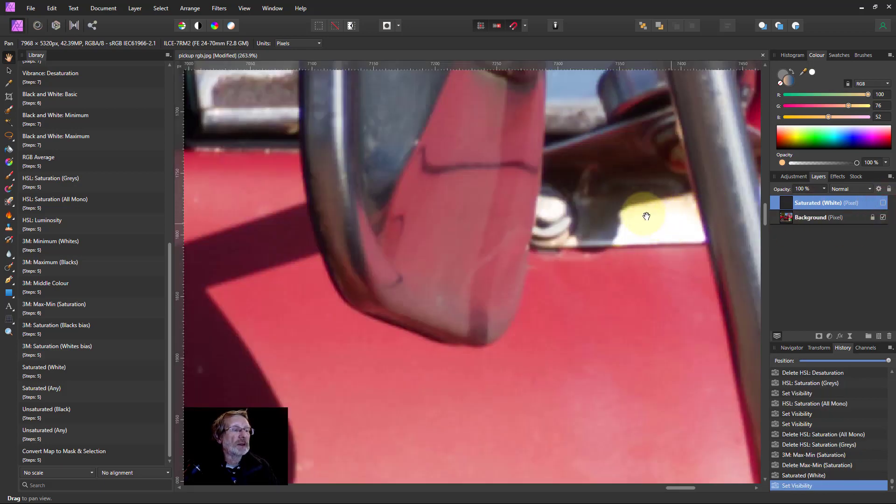
Step: Pan across the enlarged door mirror area of the Saturated (White) map
{"action": "left_click_drag", "start_coordinate": [646, 216], "coordinate": [662, 224]}
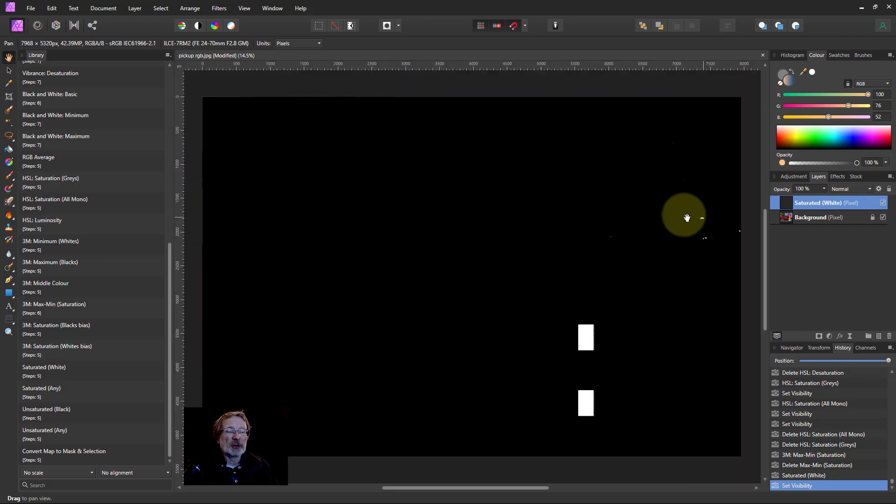
{"action": "mouse_move", "coordinate": [770, 205]}
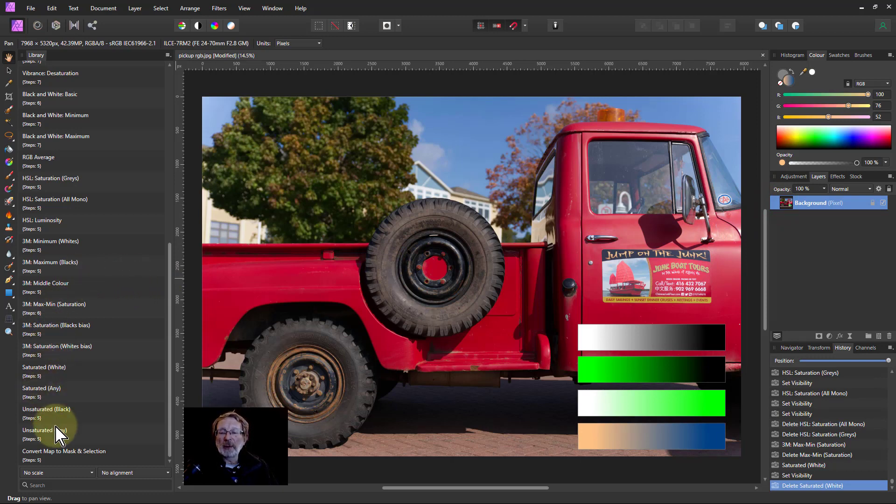
{"action": "mouse_move", "coordinate": [41, 421]}
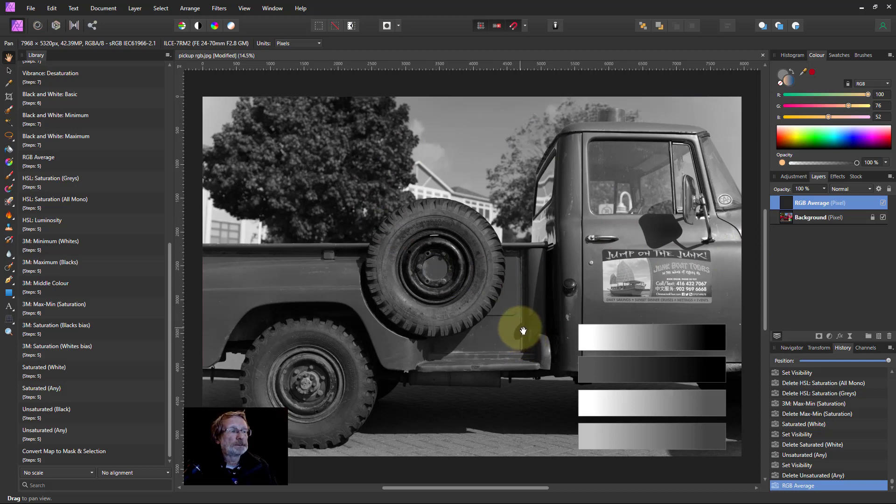
{"action": "mouse_move", "coordinate": [44, 462]}
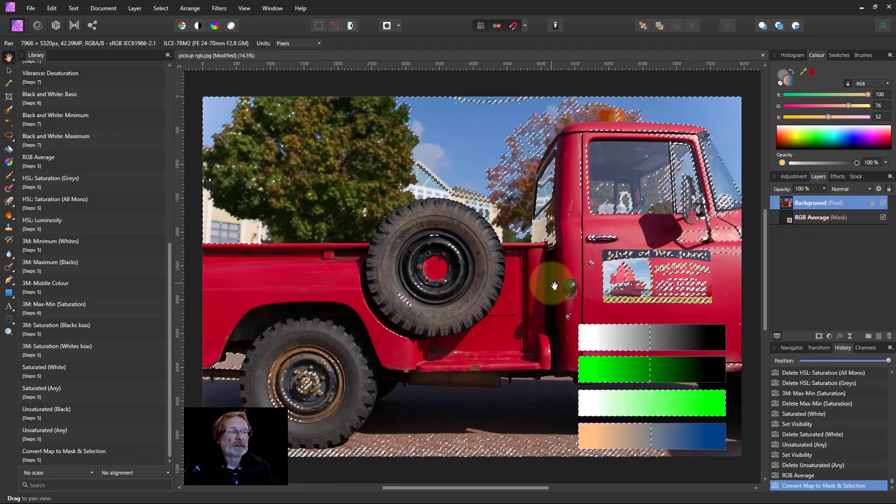
Step: Bring up the list of adjustment types over the masked truck photo
{"action": "left_click", "coordinate": [828, 336]}
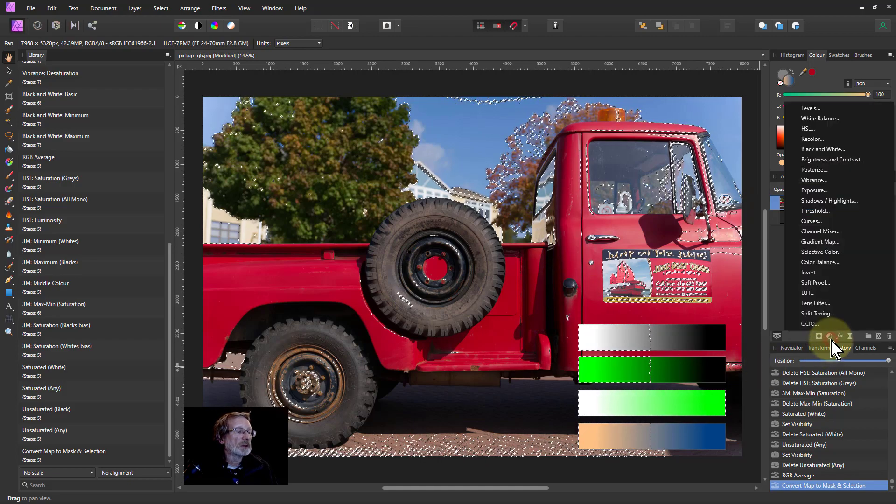
Step: Add a Curves adjustment and pull its midtones below the diagonal to darken the truck
{"action": "left_click", "coordinate": [812, 221]}
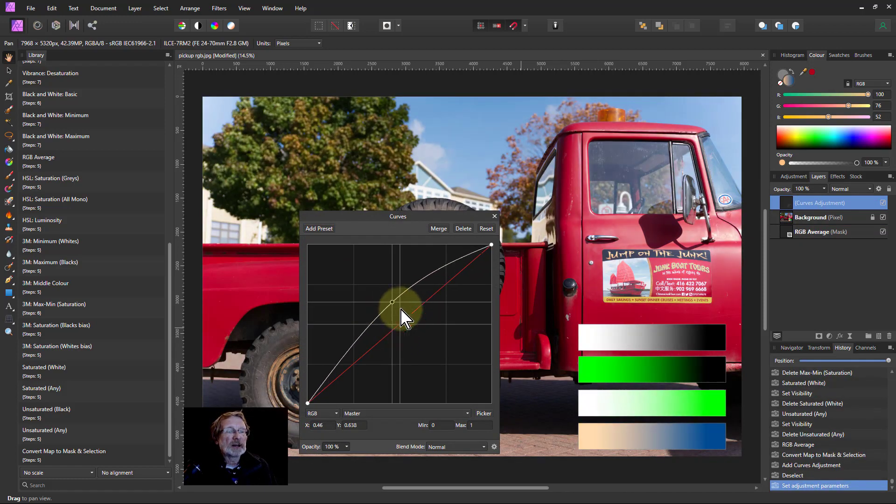
{"action": "left_click_drag", "start_coordinate": [392, 302], "coordinate": [423, 332]}
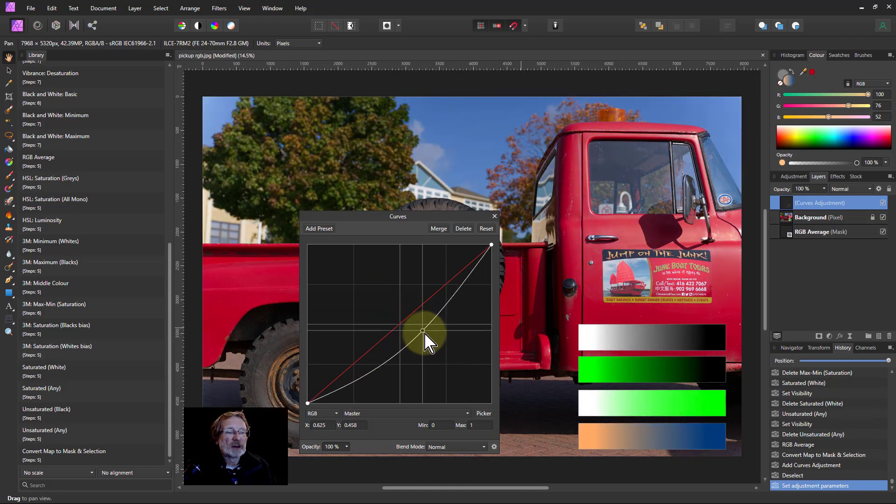
{"action": "left_click_drag", "start_coordinate": [422, 332], "coordinate": [425, 335]}
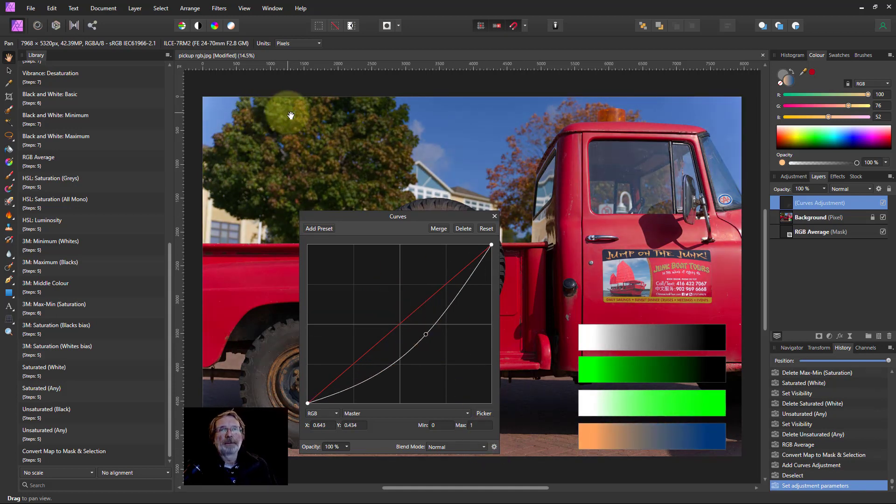